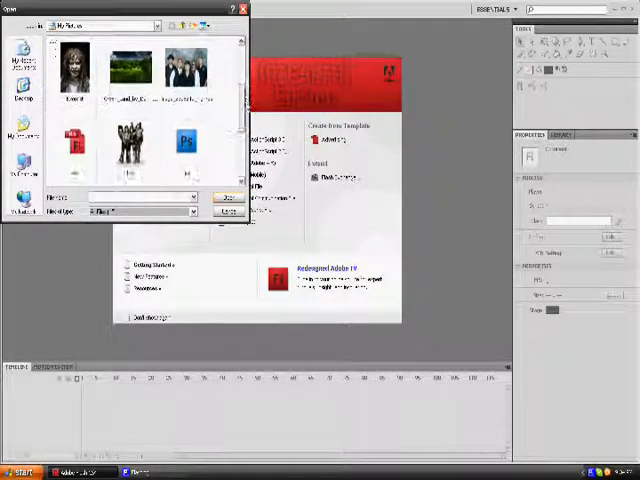
Scroll the Open dialog down to the band photo Photoshop file.
scroll("down", 3)
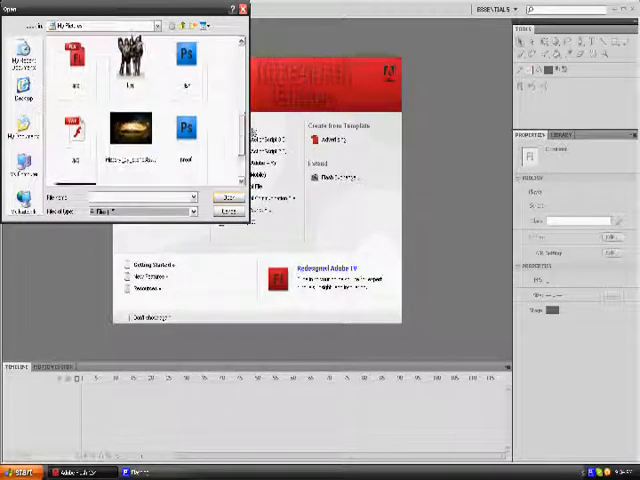
scroll("down", 3)
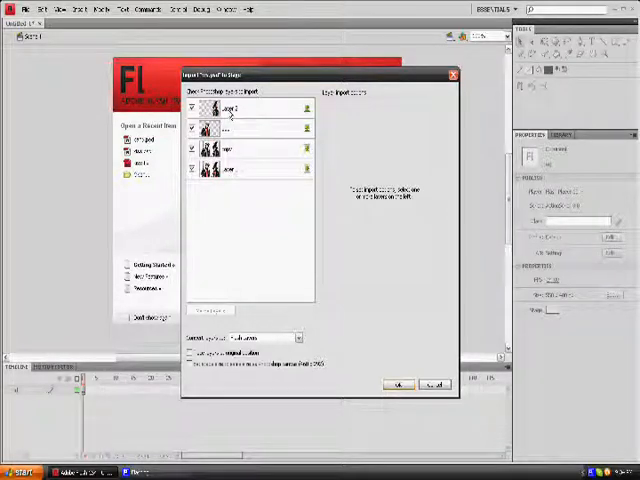
Check a photo layer's import settings, then import the Photoshop layers to the stage.
left_click(238, 108)
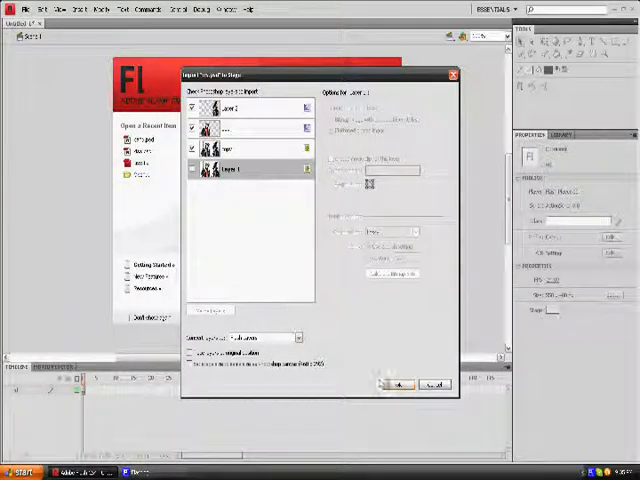
left_click(397, 383)
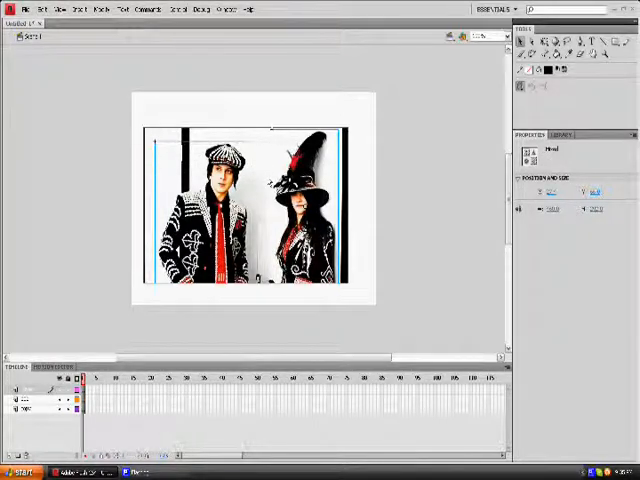
Bring up the context menu on the band photo to convert the woman.
right_click(300, 210)
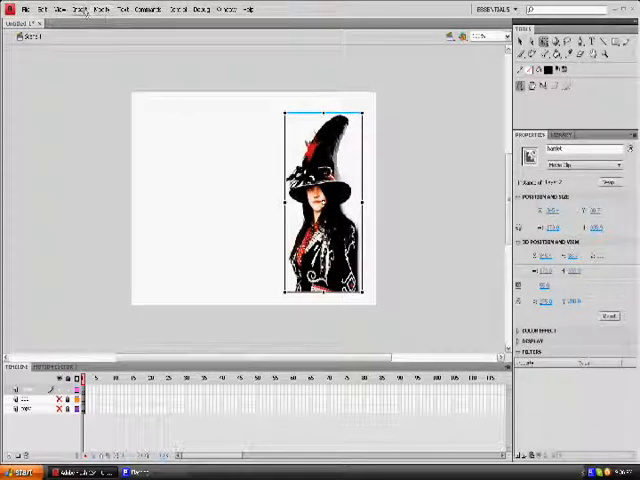
Convert the tall-hat band member into a Button symbol through Modify > Convert to Symbol.
left_click(99, 11)
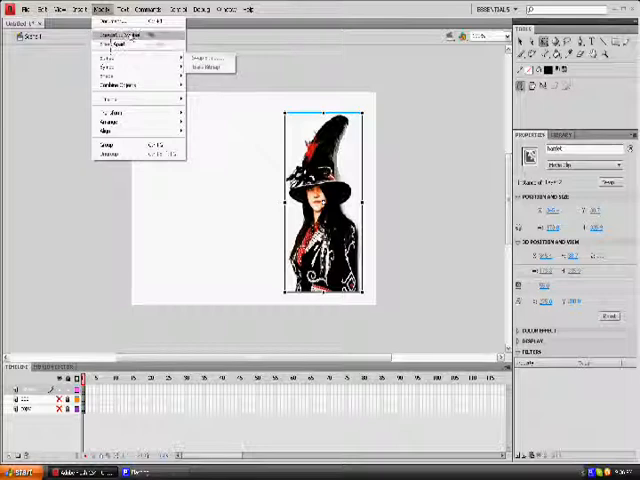
left_click(128, 33)
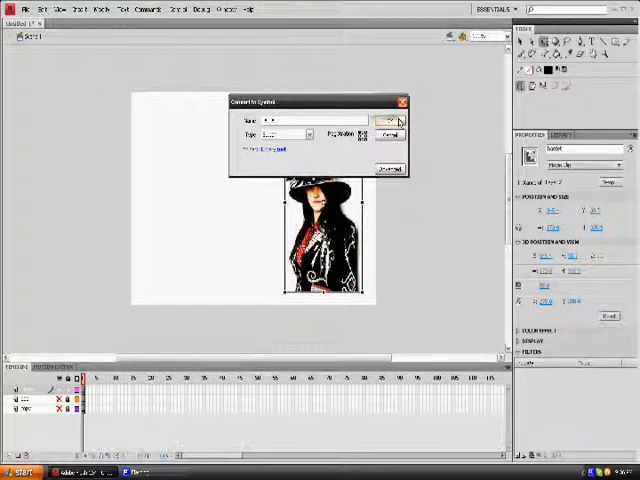
left_click(383, 121)
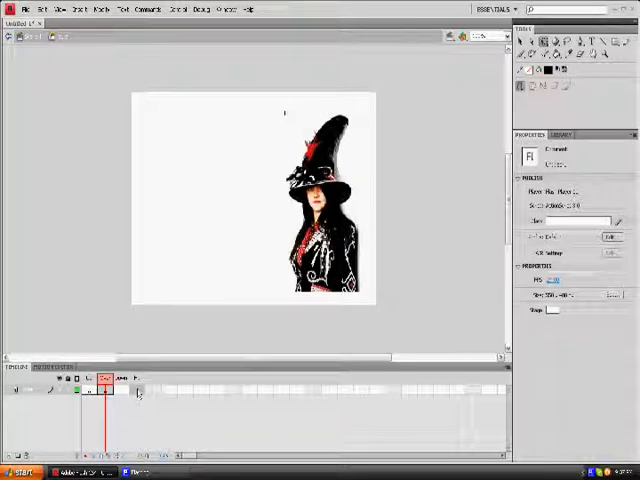
Insert keyframes into the button's Over, Down and Hit frames.
right_click(104, 389)
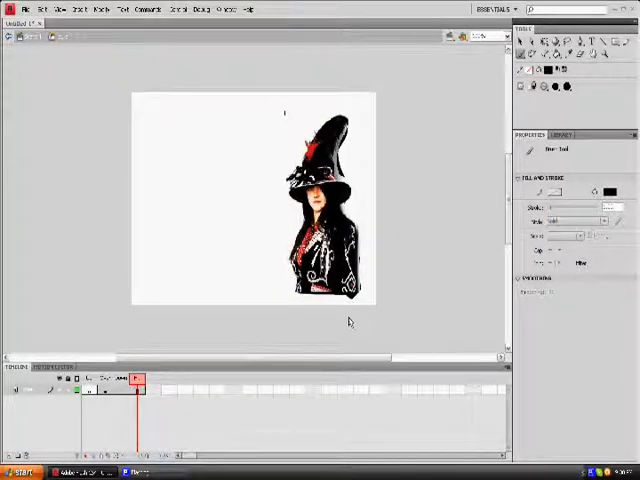
mouse_move(328, 307)
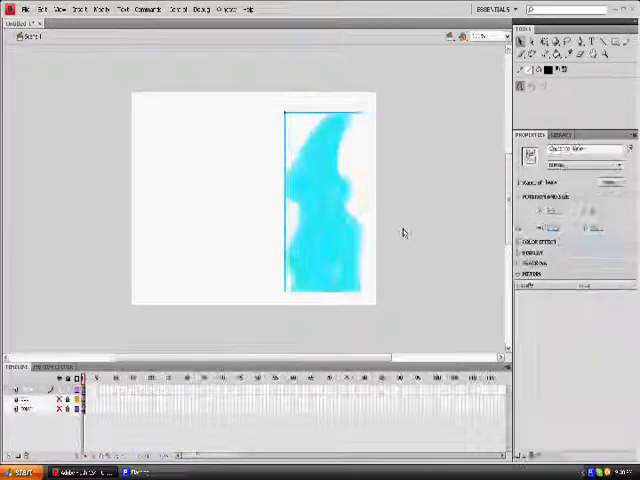
Click the stage beside the tall-hat figure inside the button.
left_click(325, 200)
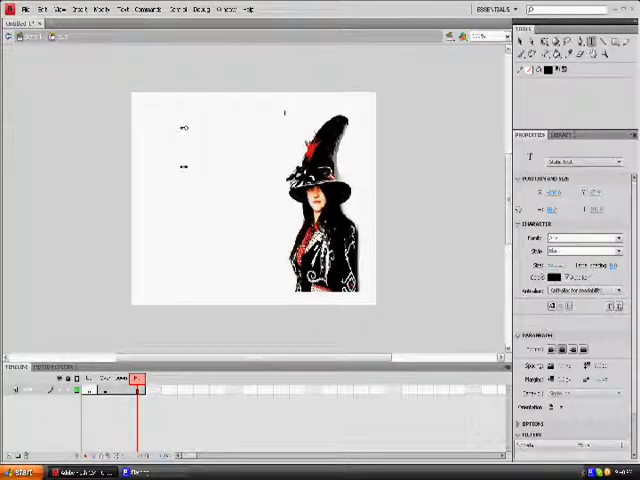
Type the label 'Laura' next to the tall-hat figure.
type("La")
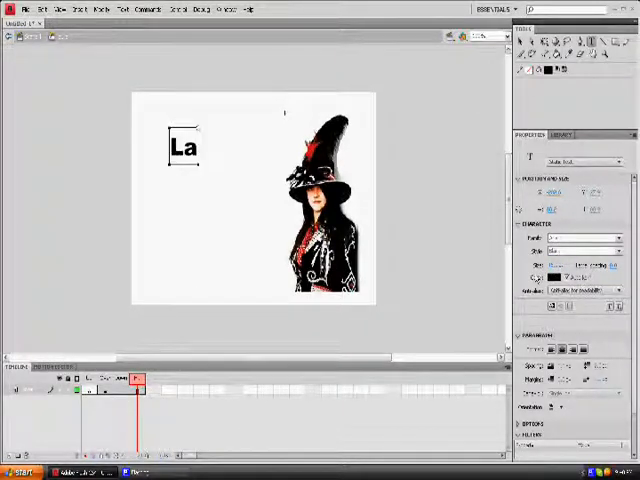
type("ura")
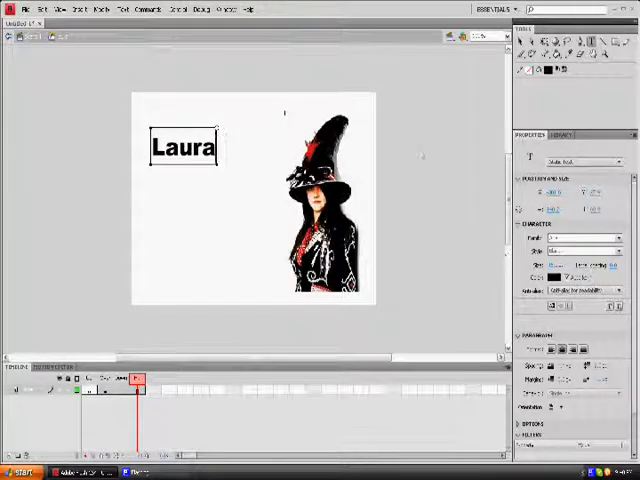